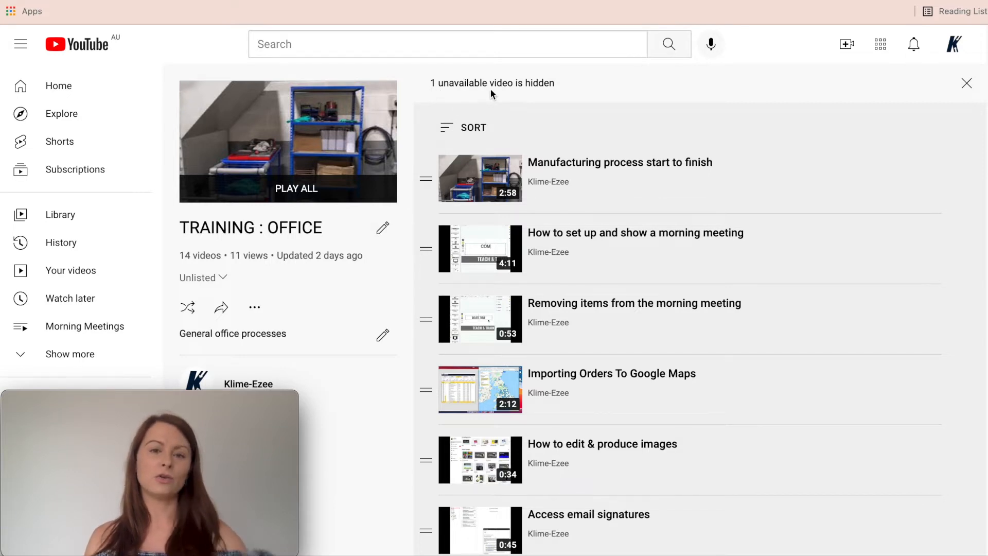
mouse_move(519, 101)
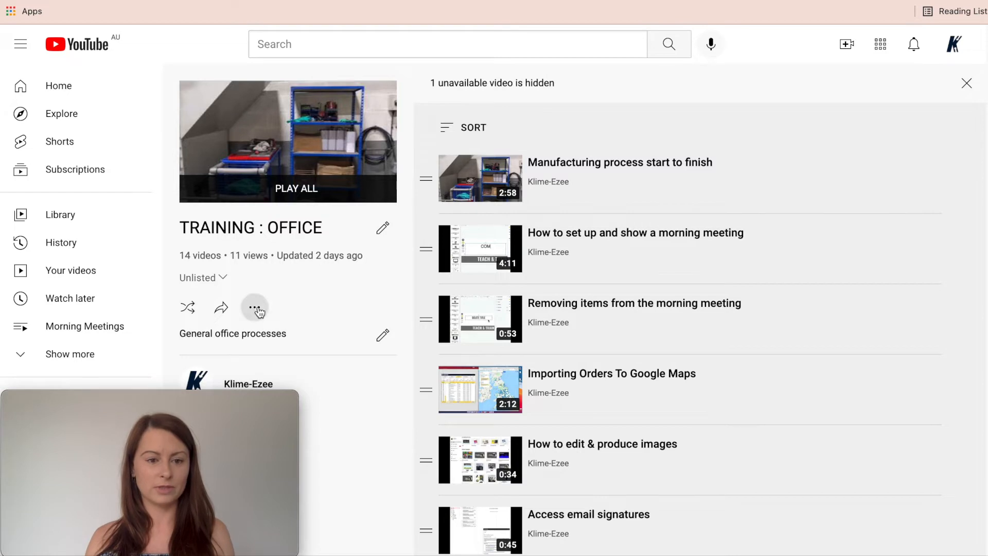
- Show unavailable videos, then remove the [Deleted video] entry from the TRAINING : OFFICE playlist
click(255, 308)
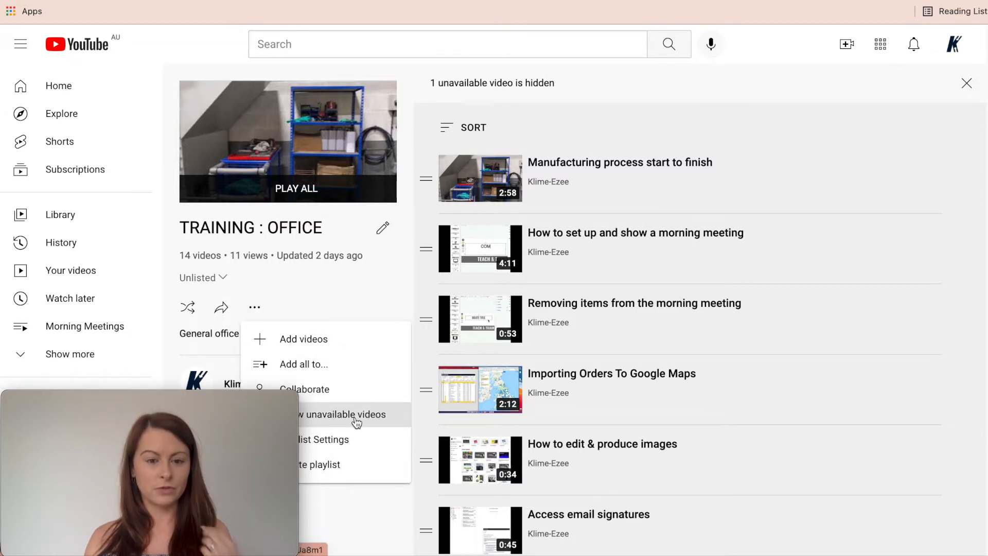
click(342, 413)
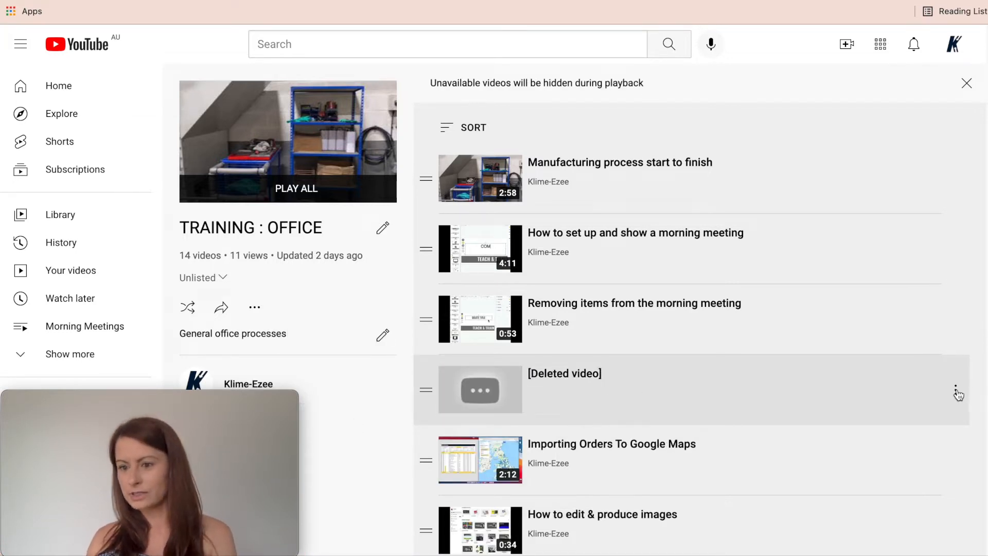
click(955, 389)
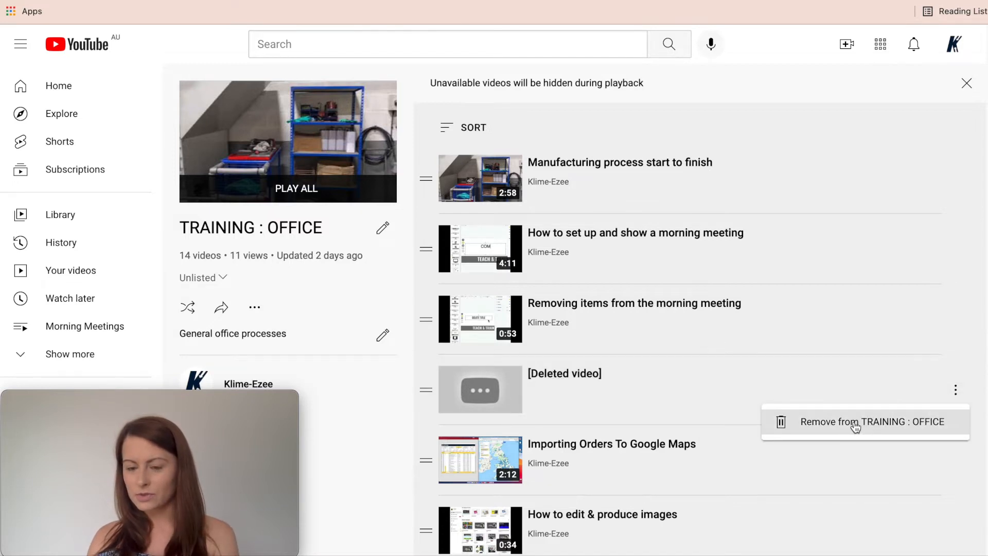
click(870, 422)
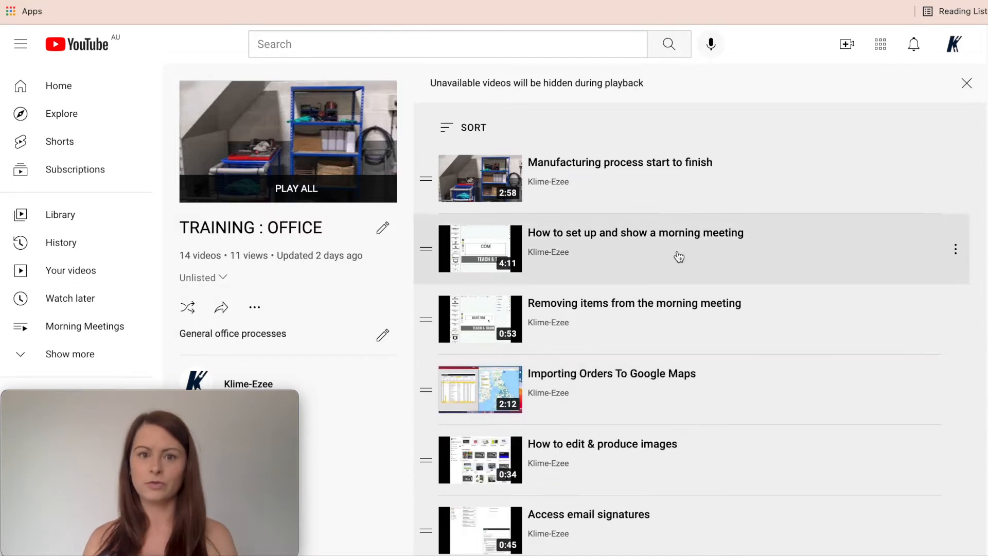